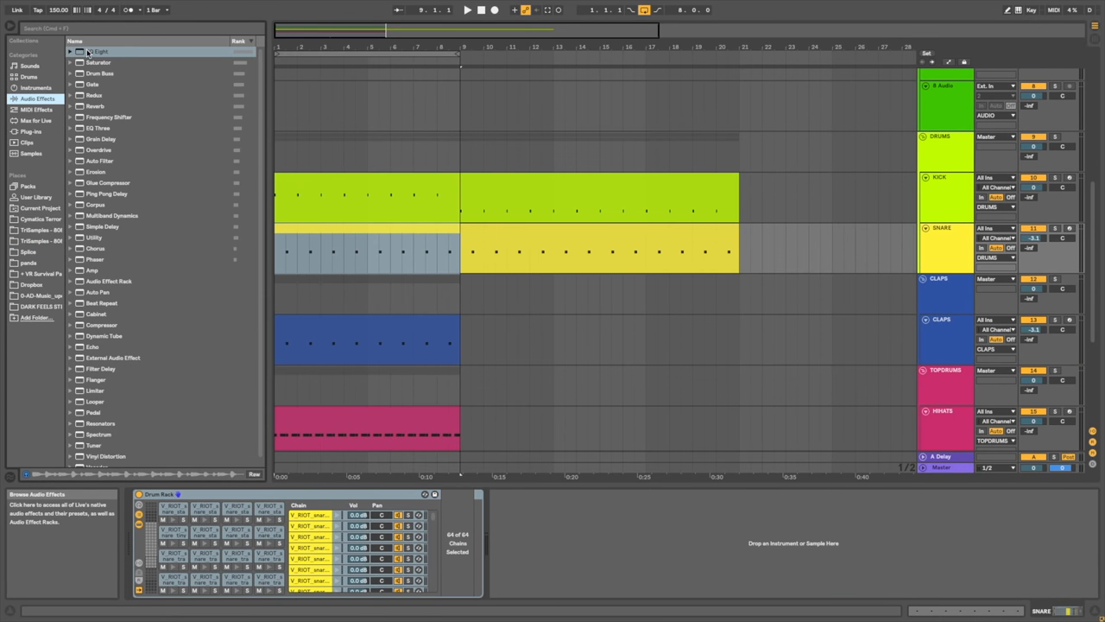
# - Load EQ Eight from Audio Effects onto the SNARE track, placing it after the Drum Rack
pyautogui.doubleClick(93, 51)
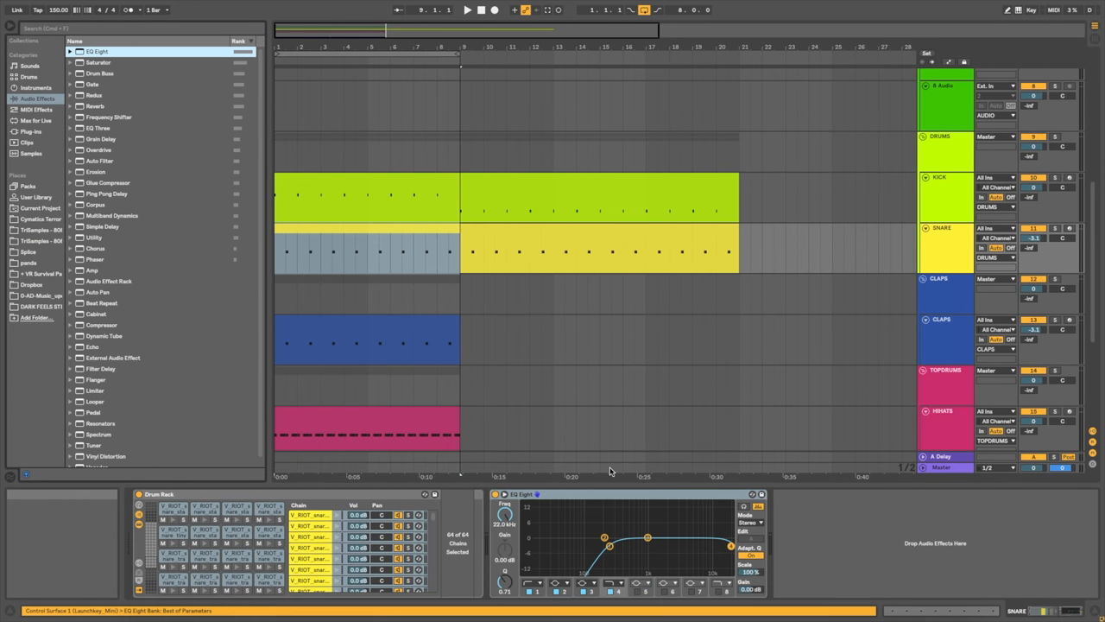